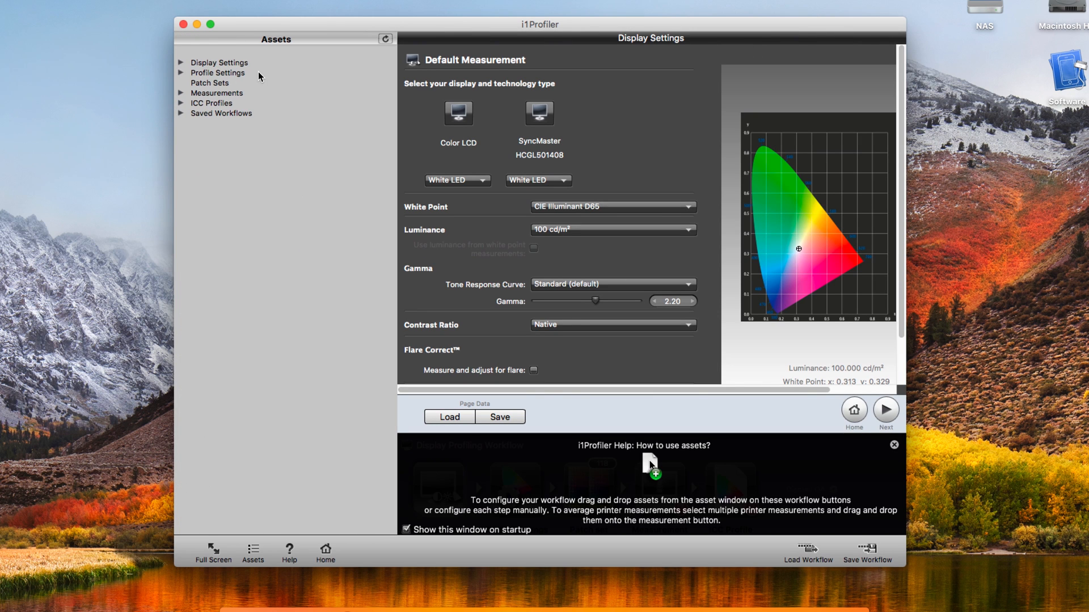
mouse_move(513, 117)
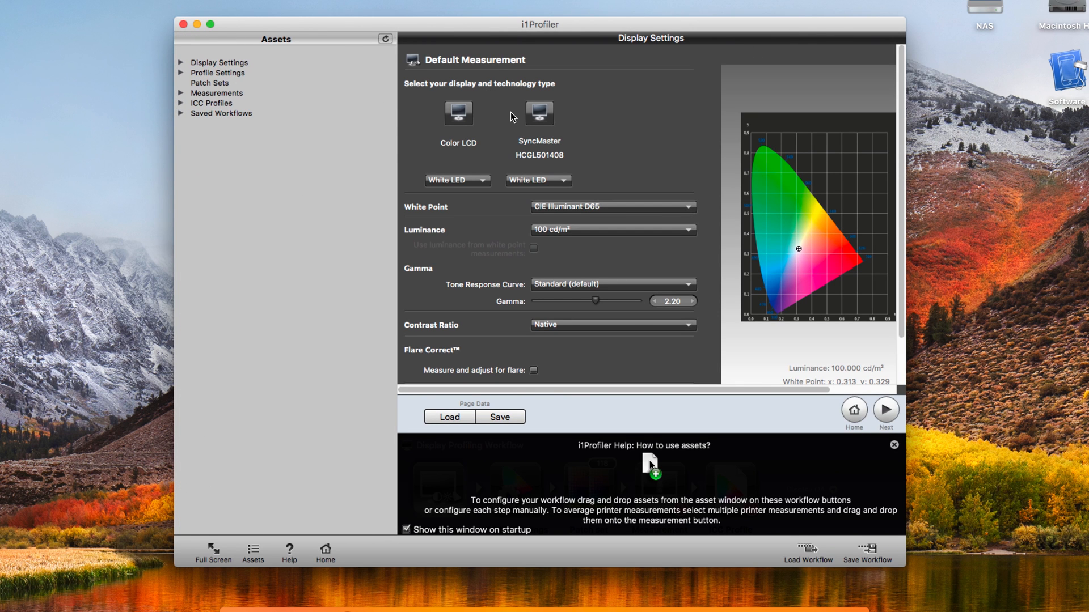
mouse_move(538, 114)
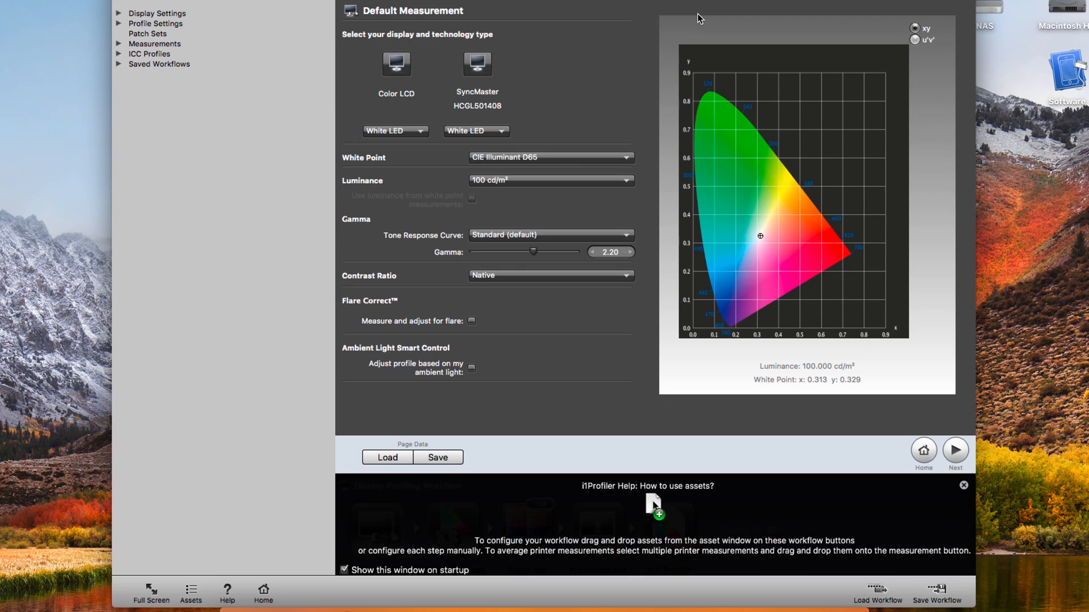
- Close the i1Profiler help overlay about assets
left_click(964, 485)
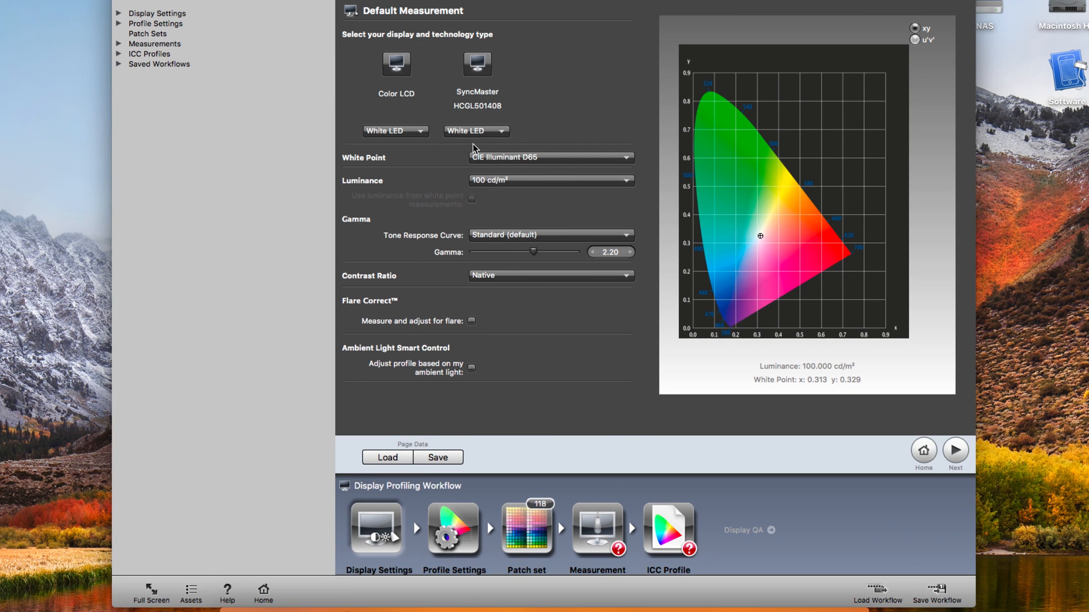
mouse_move(477, 178)
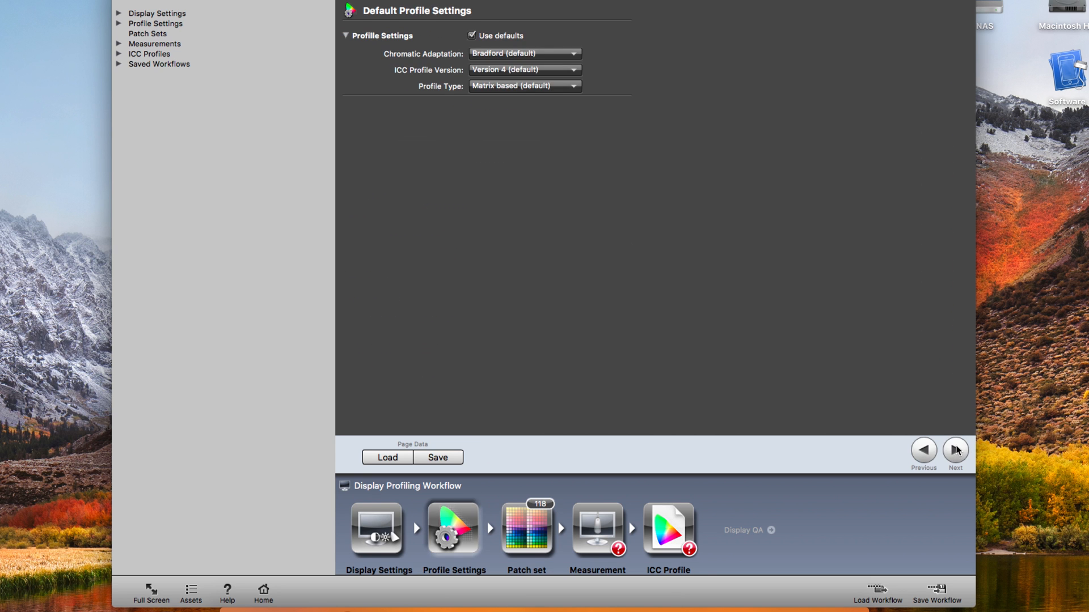
- Continue past the Patch Set page keeping the Small 118-patch default
left_click(955, 450)
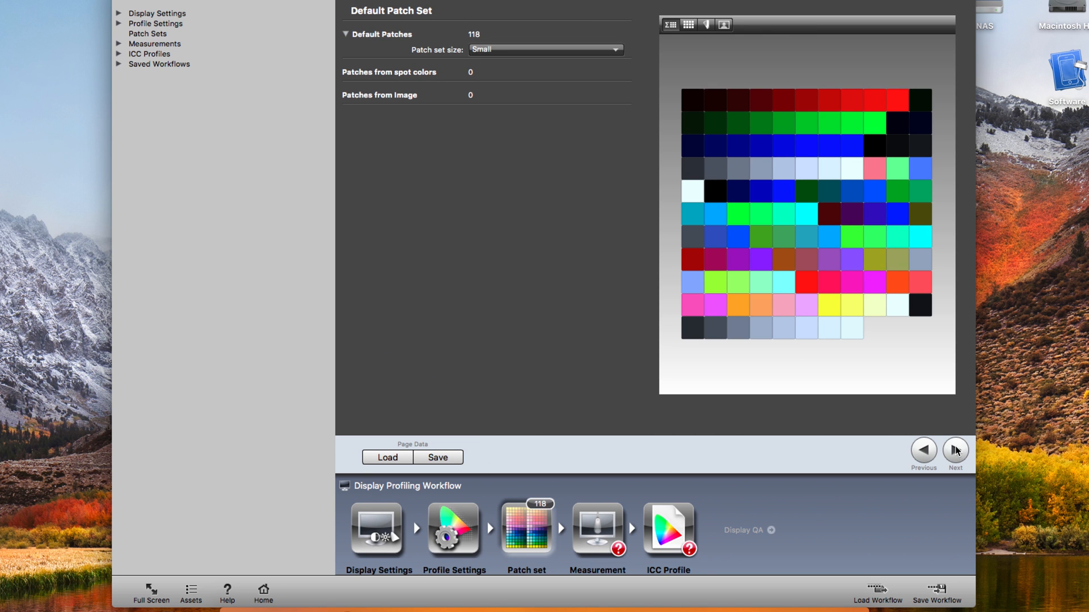
left_click(955, 452)
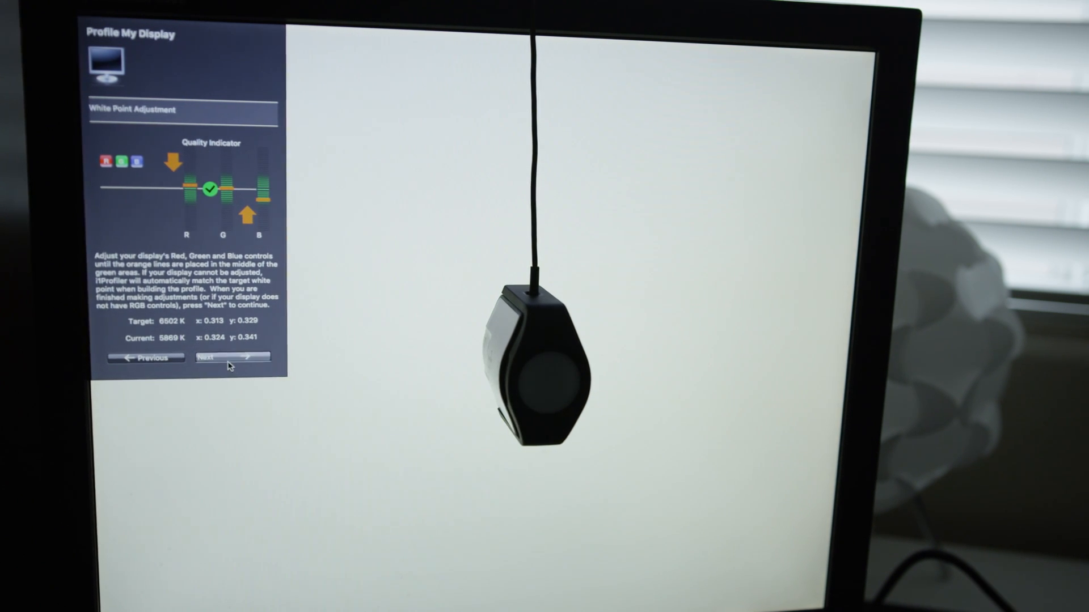
- Accept the adjusted white point and let the display measurement run
left_click(230, 357)
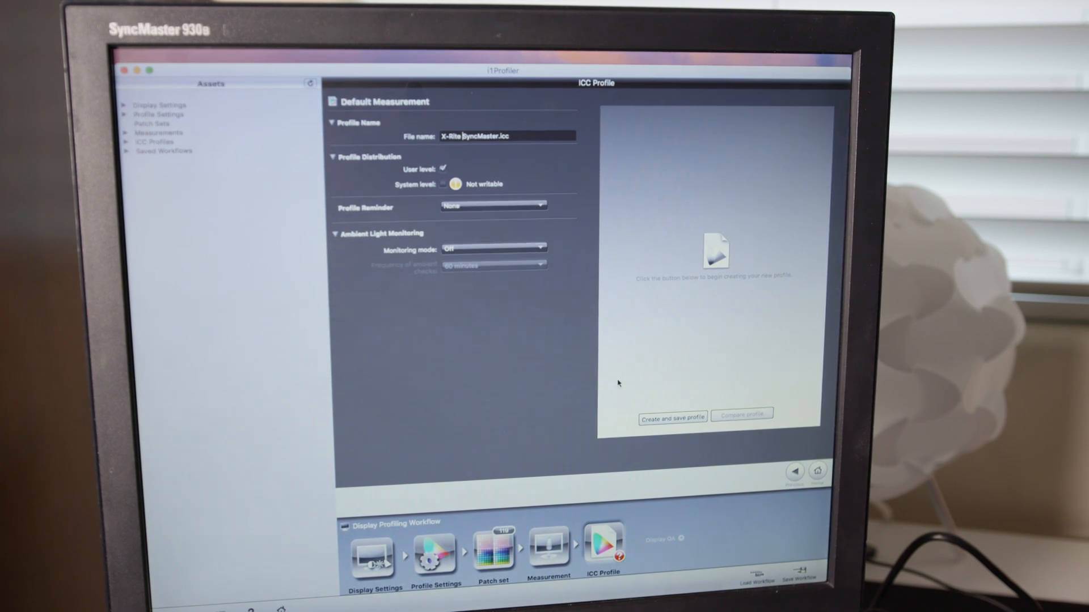
- Create and save X-Rite SyncMaster.icc, then toggle the preview photo before/after
left_click(673, 418)
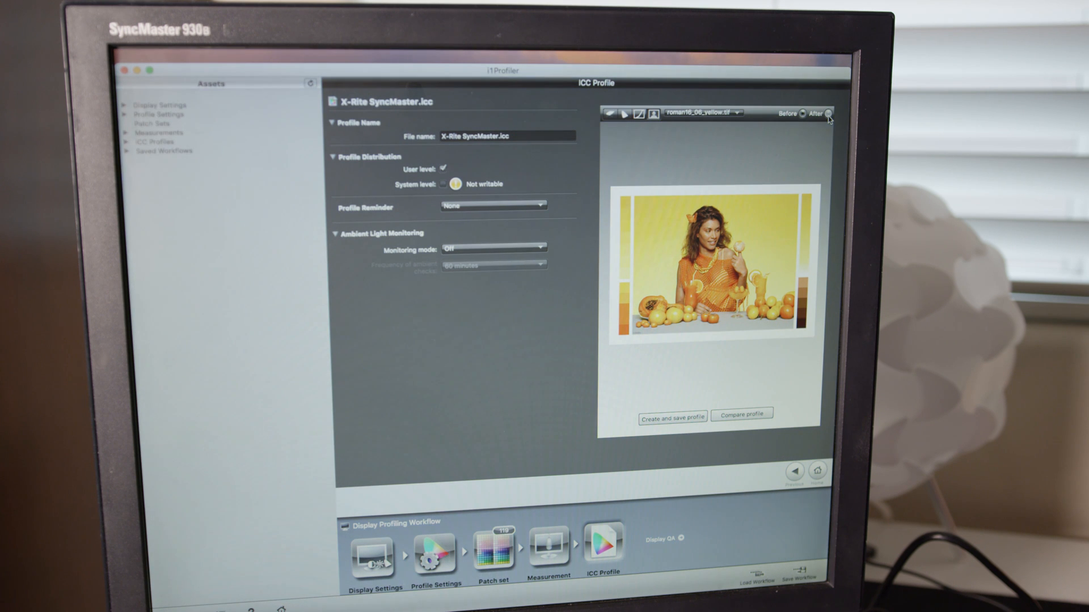
left_click(826, 113)
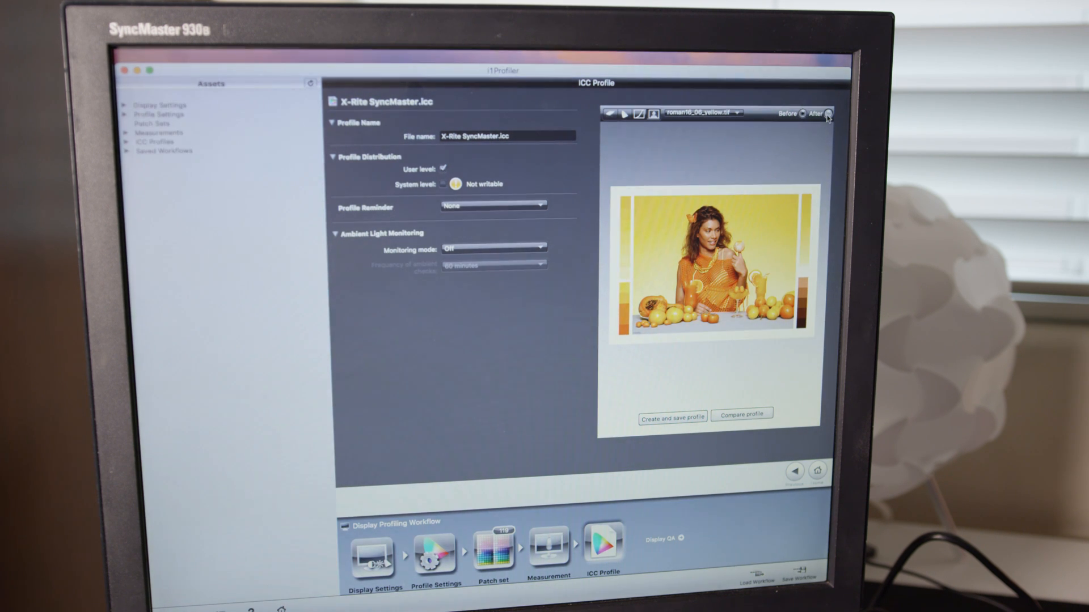